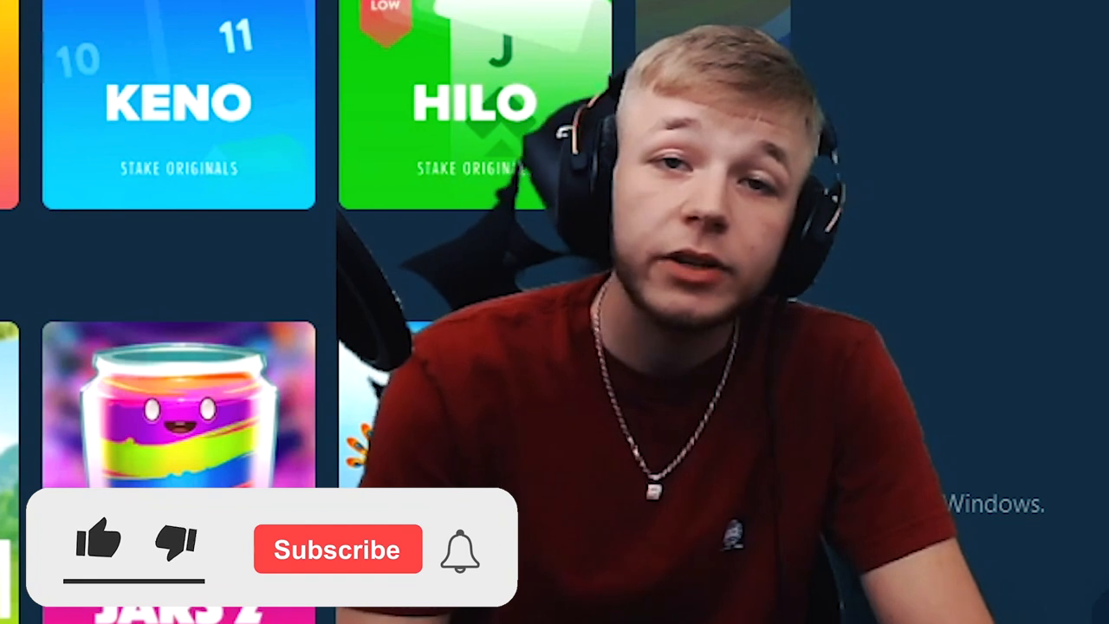
Open the account menu listing Wallet, Vault, VIP, Statistics and Settings.
click(98, 549)
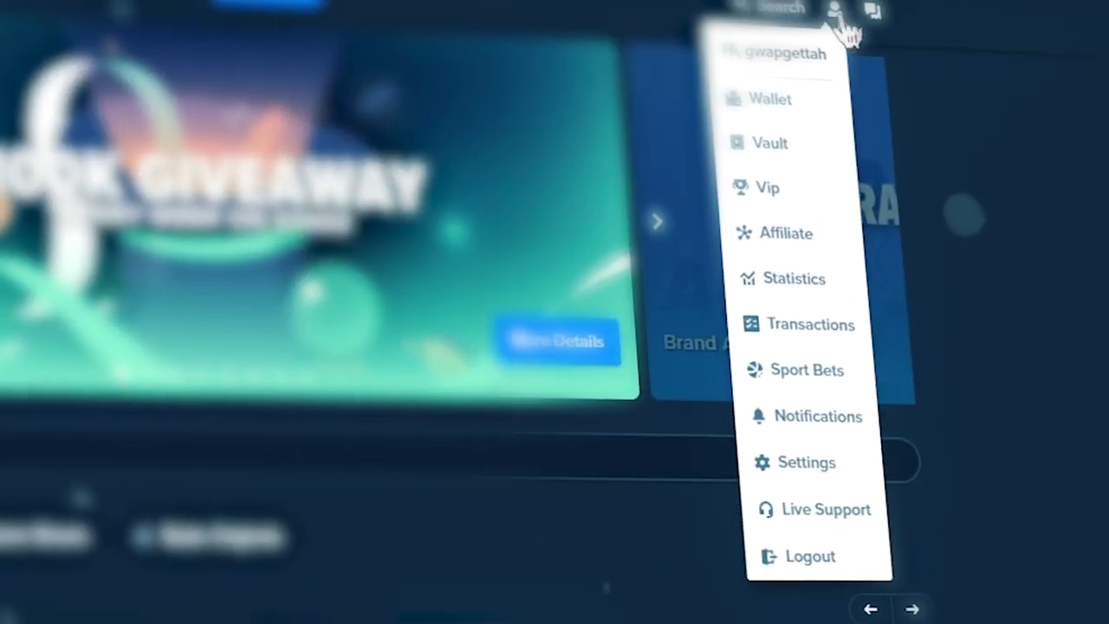
Submit the welcome offer code GWAP in Settings > Offers.
click(805, 462)
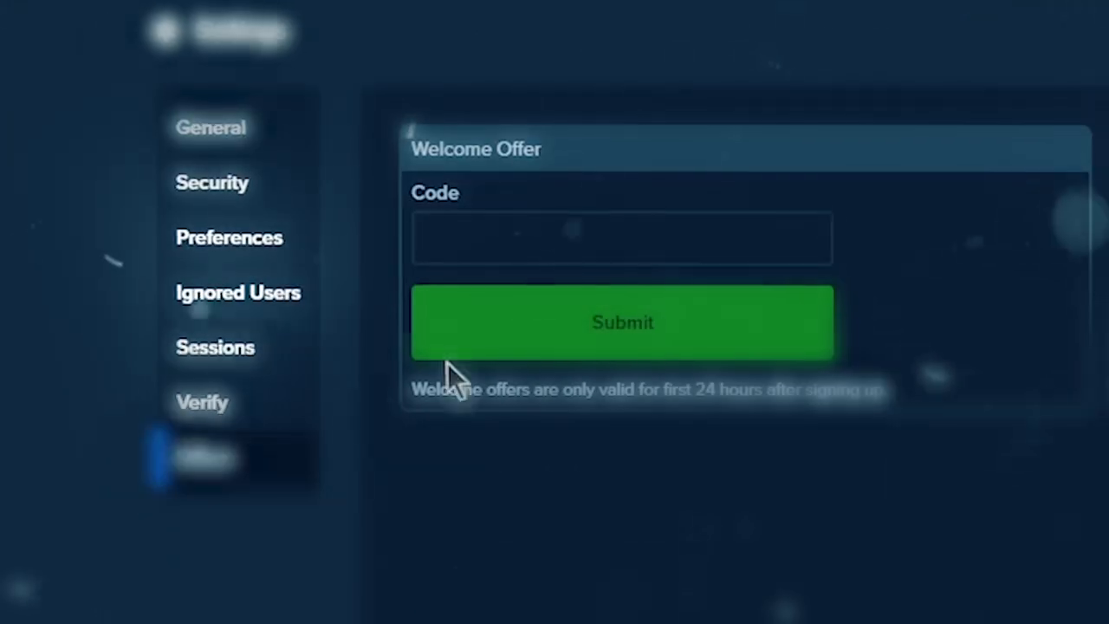
text(GWAP)
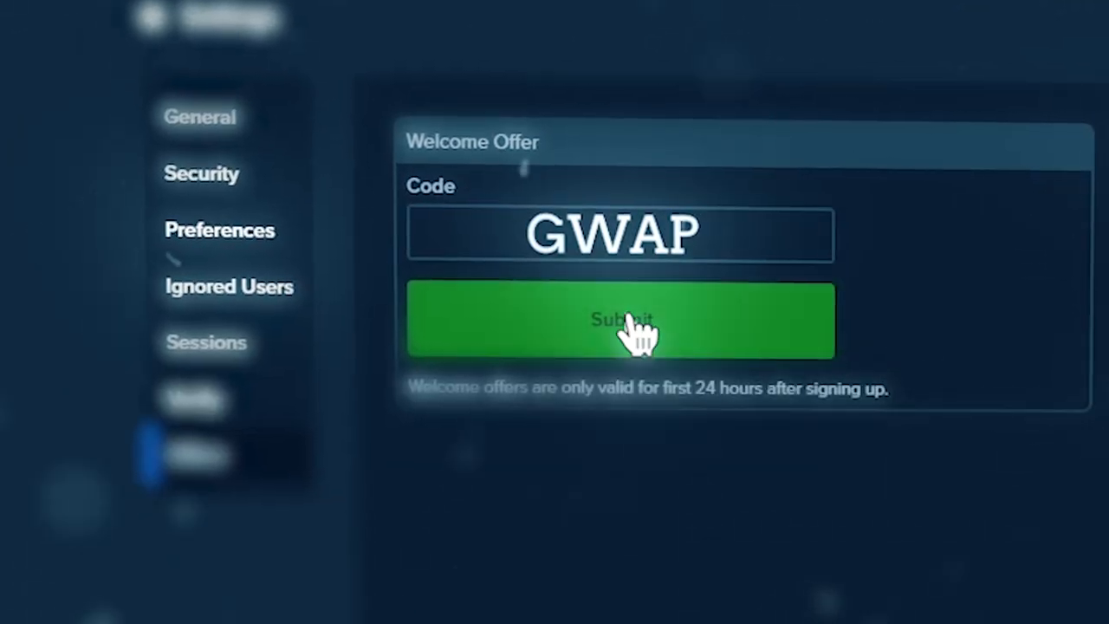
click(622, 320)
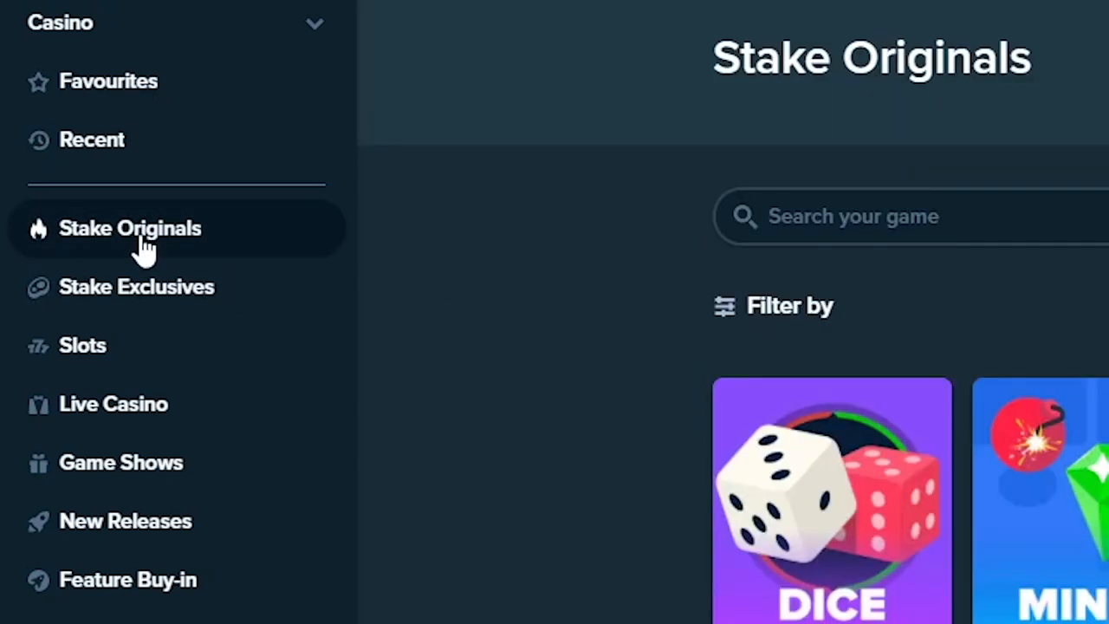
Launch the Dice game from the Stake Originals catalogue.
scroll(down, 3)
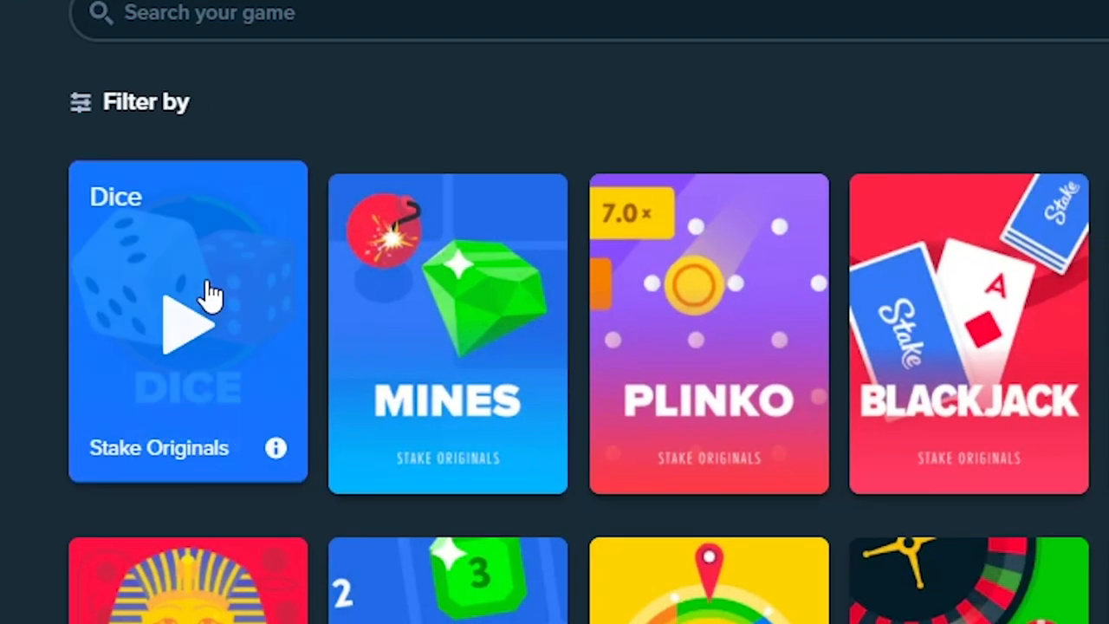
click(188, 325)
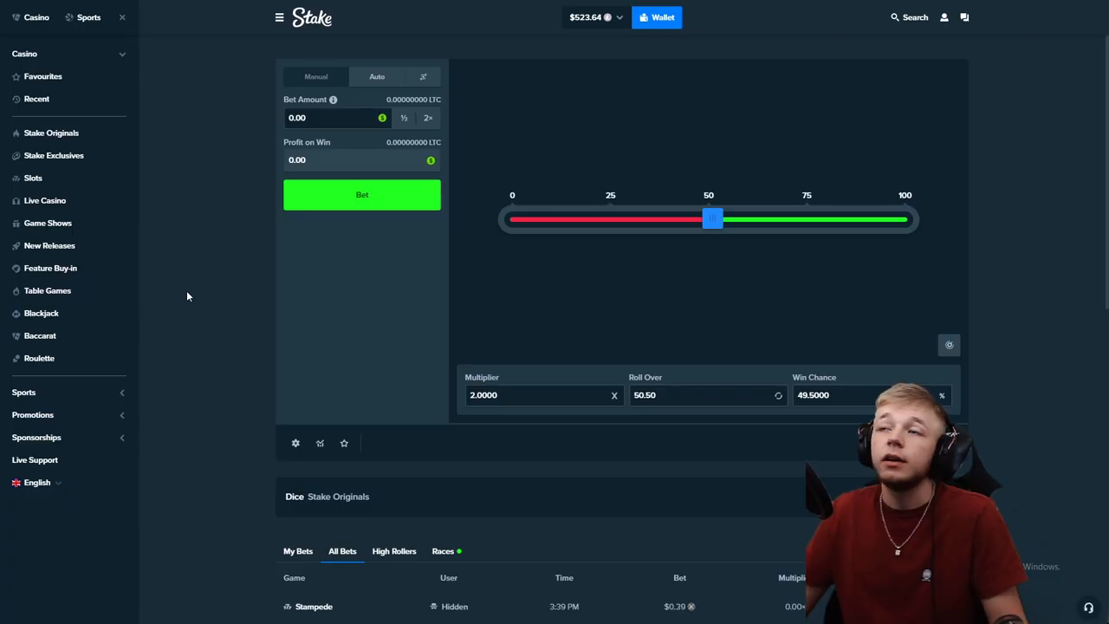
mouse_move(879, 310)
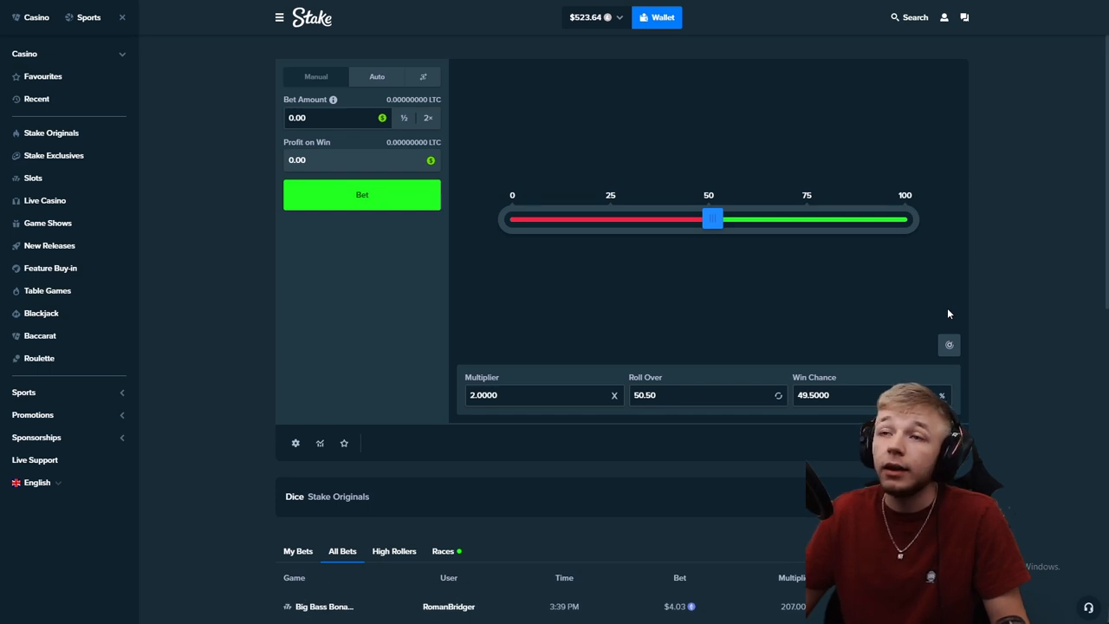
mouse_move(678, 301)
text(0.01)
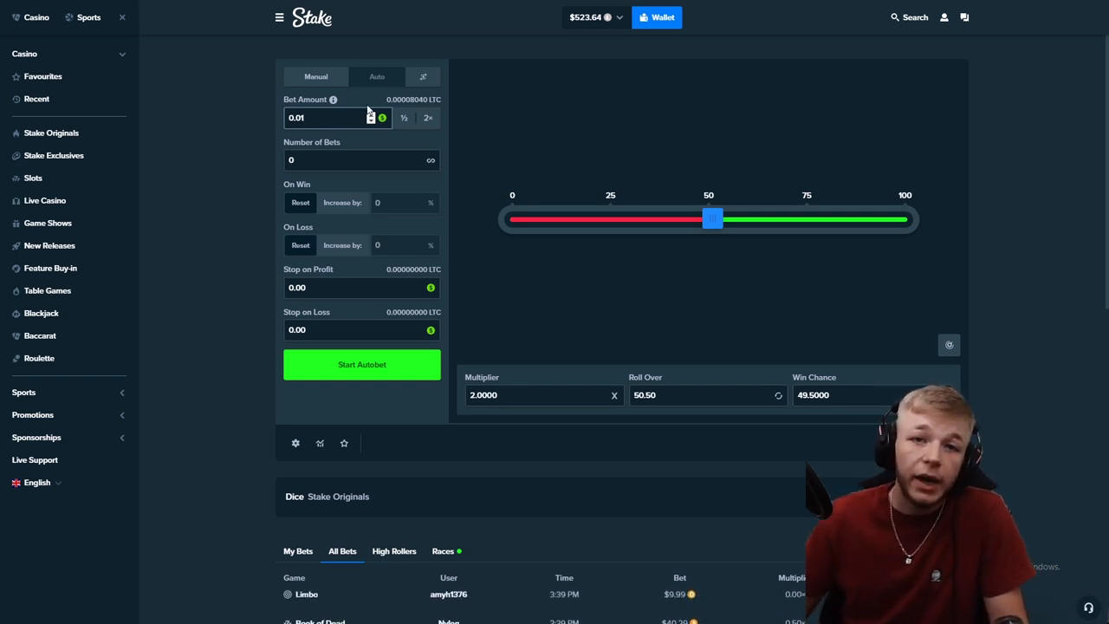
mouse_move(400, 143)
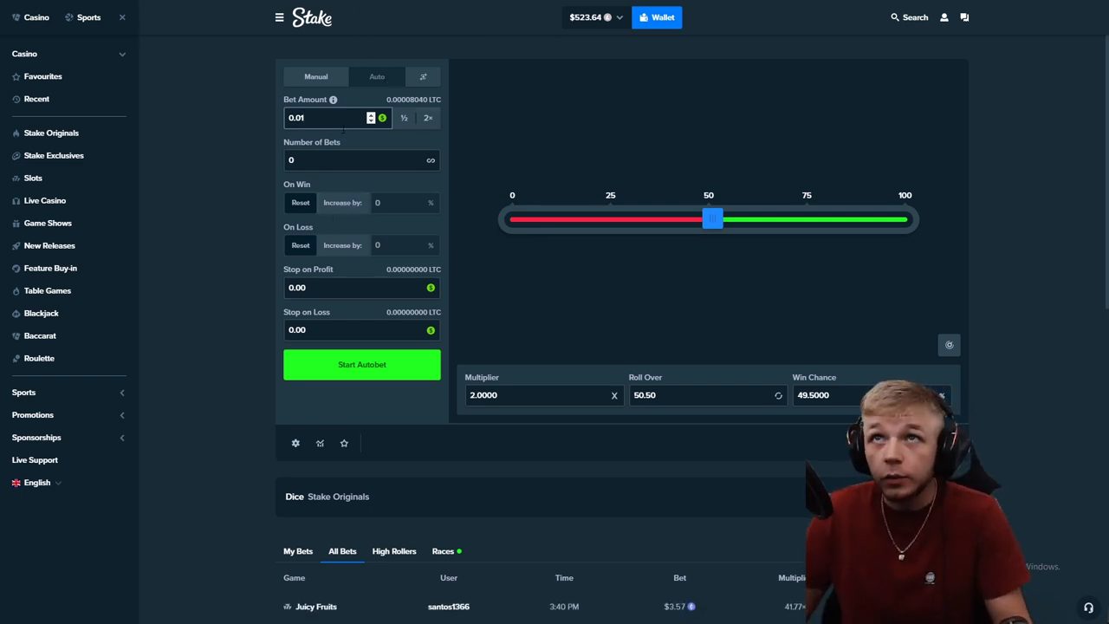
Configure autobet: 0.01 bet, 20% increase on loss, roll over 81 for 19% win chance.
click(356, 287)
text(20)
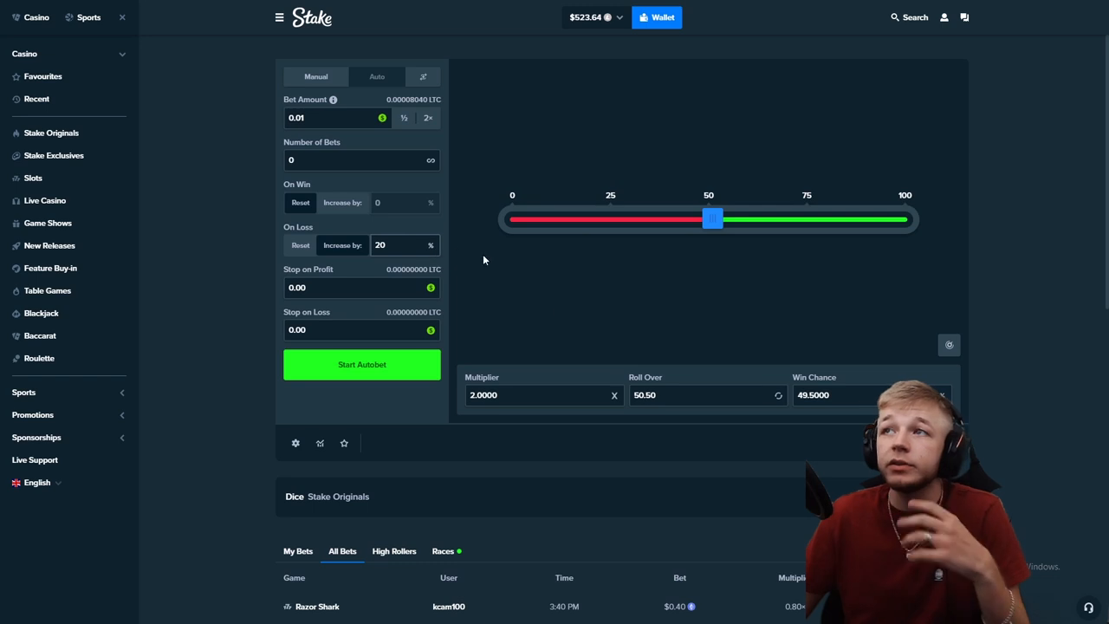
drag(712, 218, 830, 218)
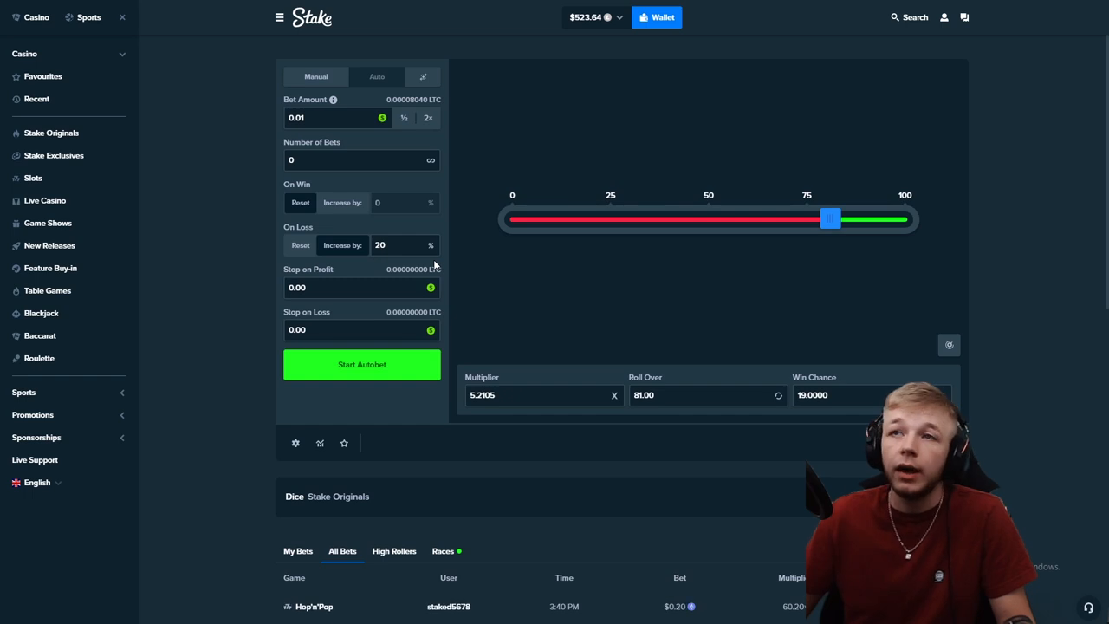
mouse_move(539, 287)
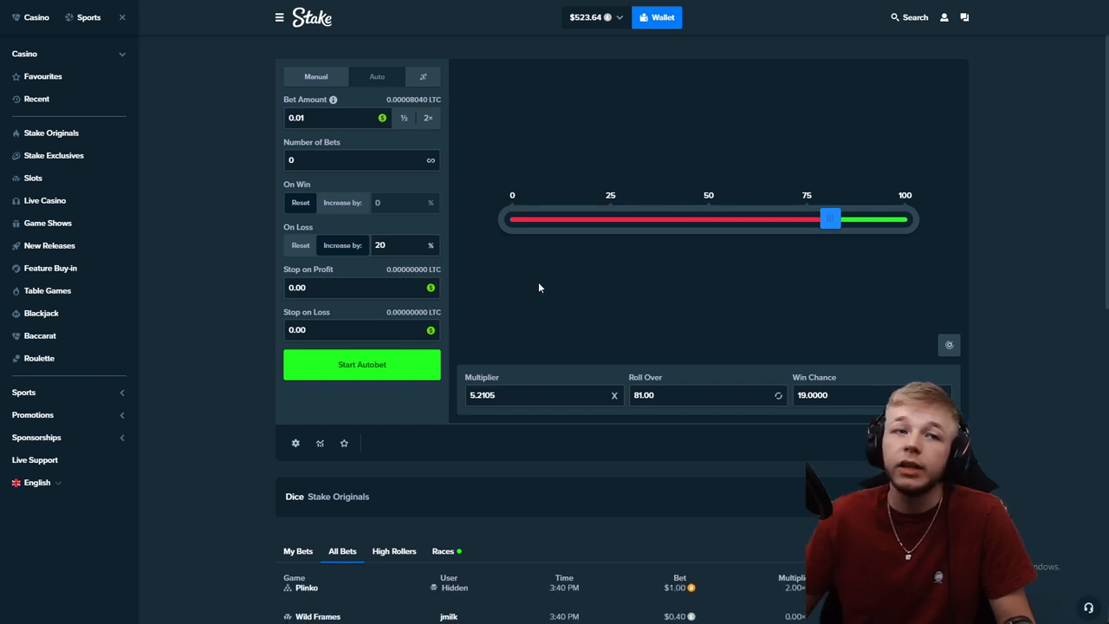
mouse_move(679, 298)
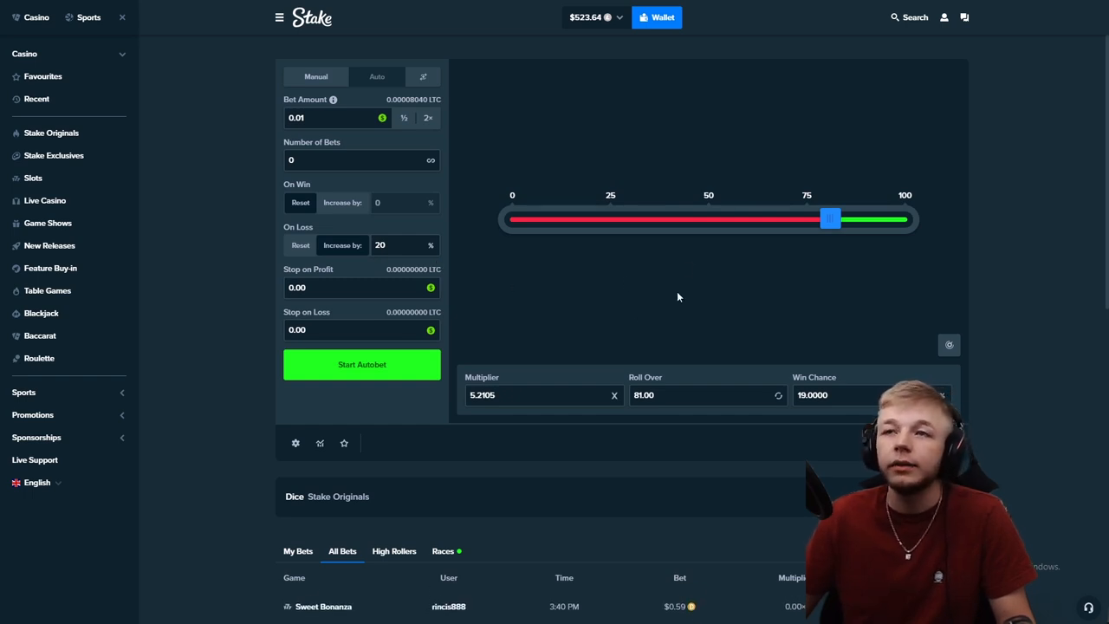
mouse_move(762, 313)
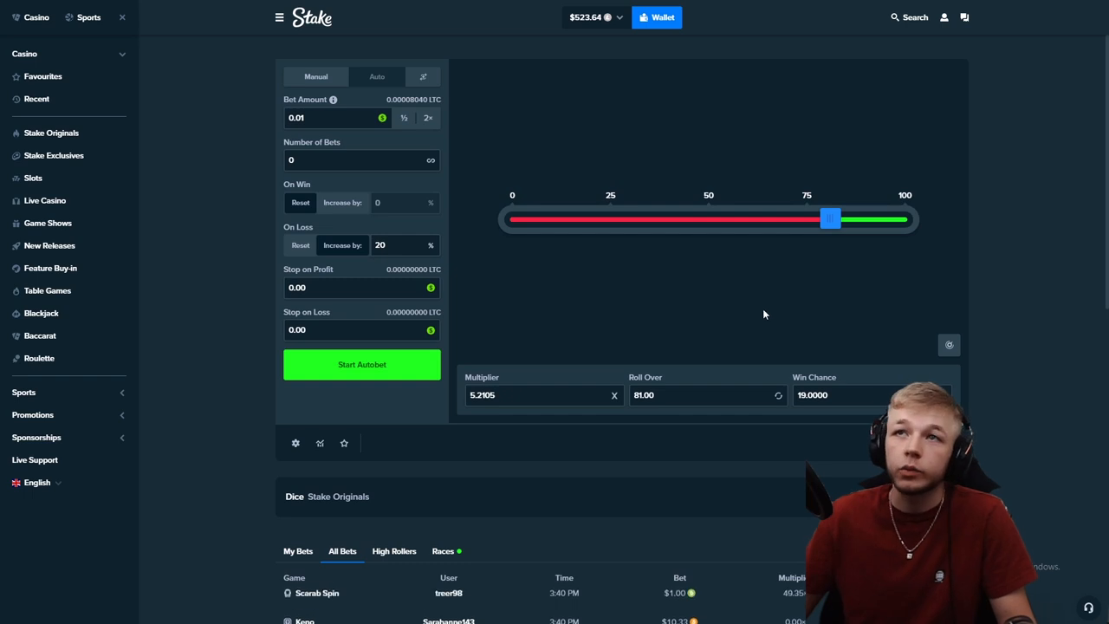
click(333, 118)
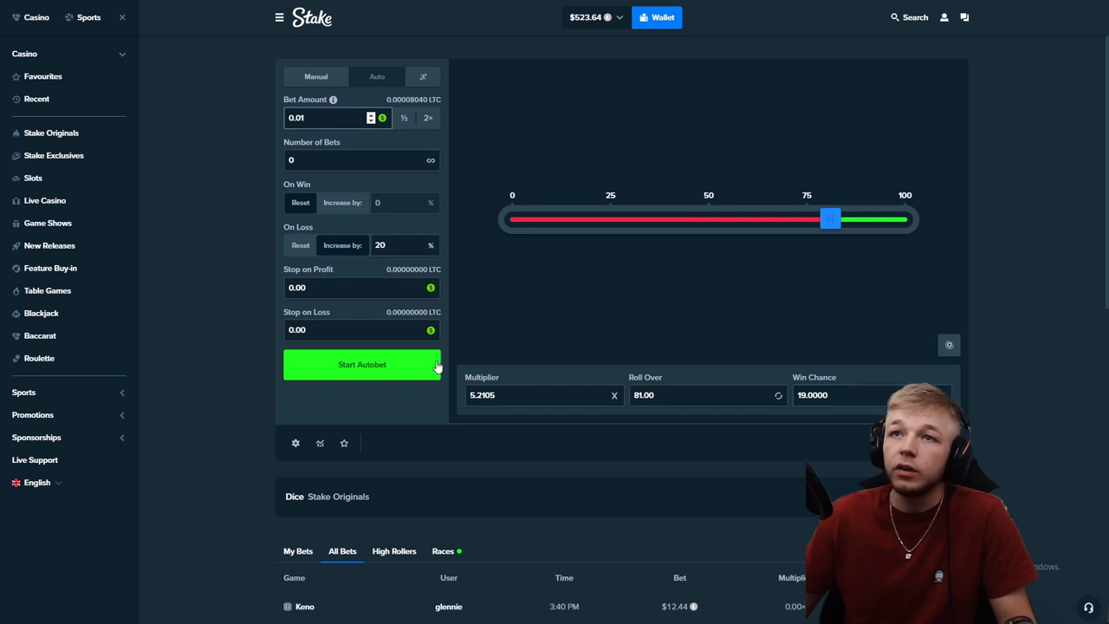
Run the autobet through a series of rolls, then stop it.
click(362, 364)
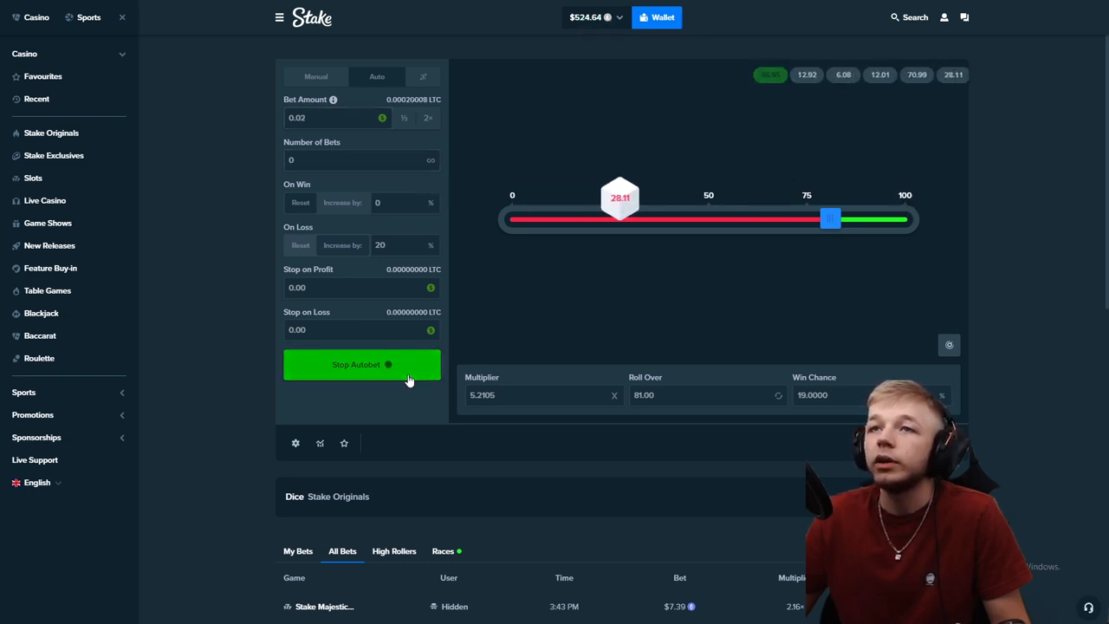
click(362, 364)
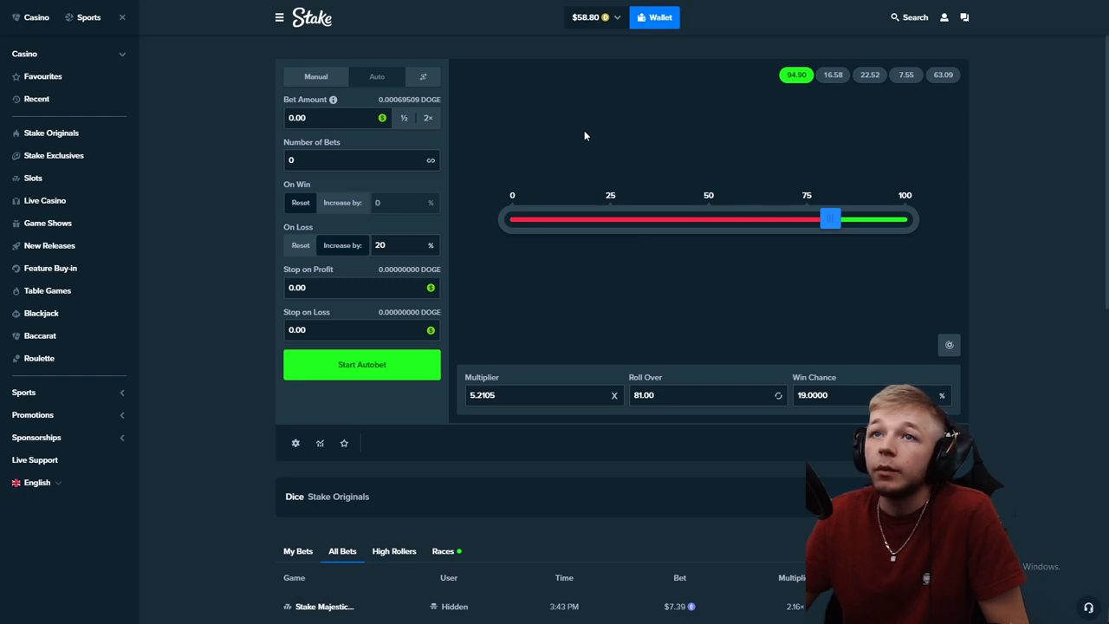
mouse_move(666, 62)
text(1)
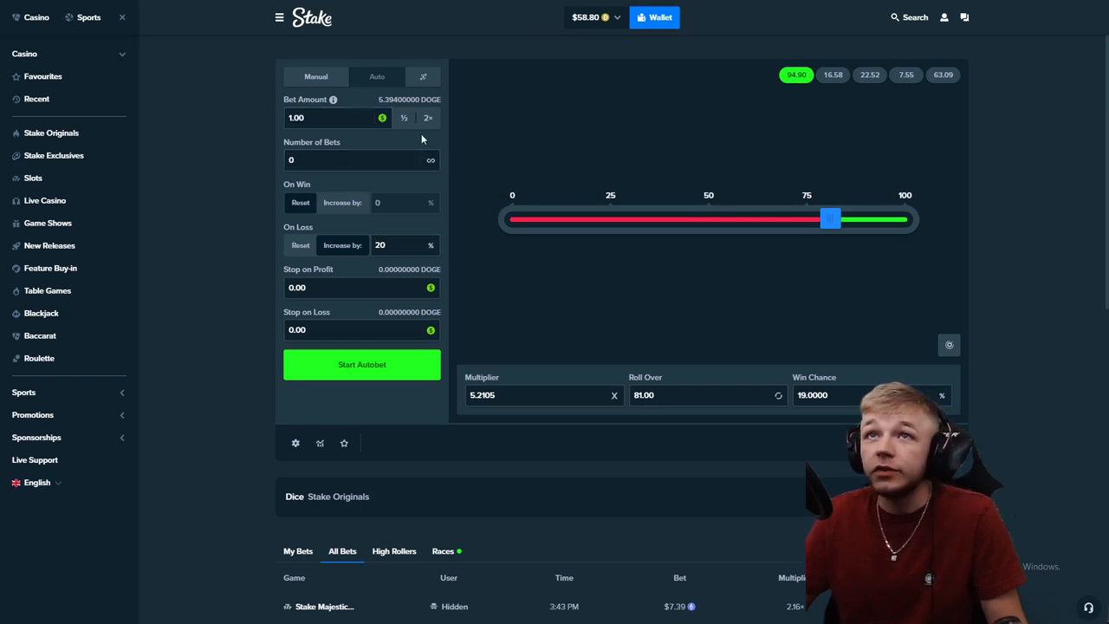
Halve the base bet to 0.50 DOGE and run another autobet until in profit.
click(390, 245)
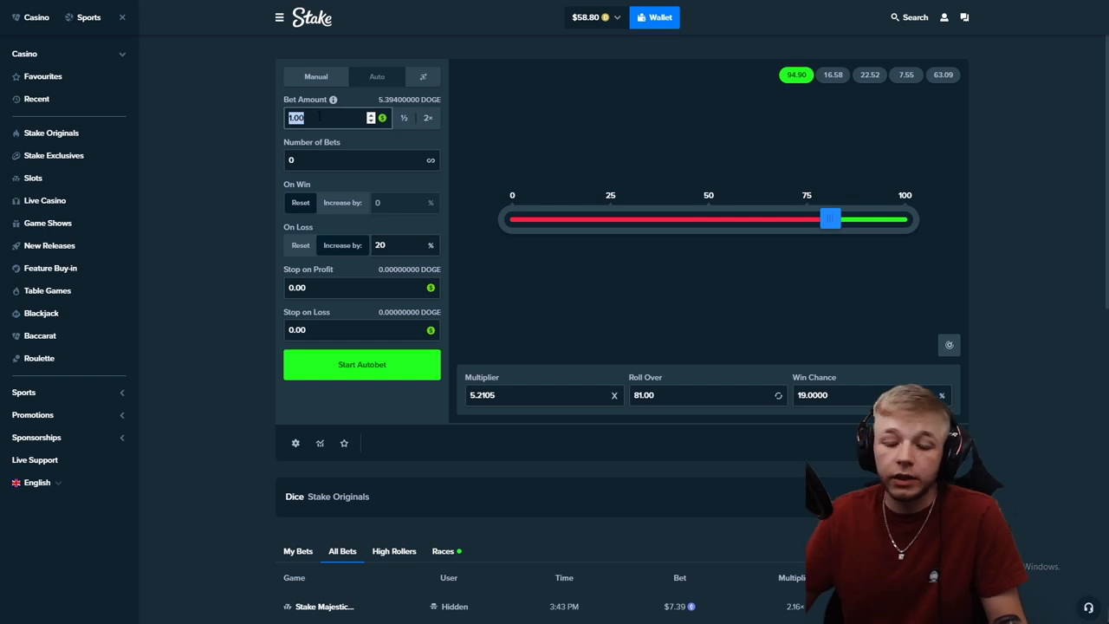
click(404, 117)
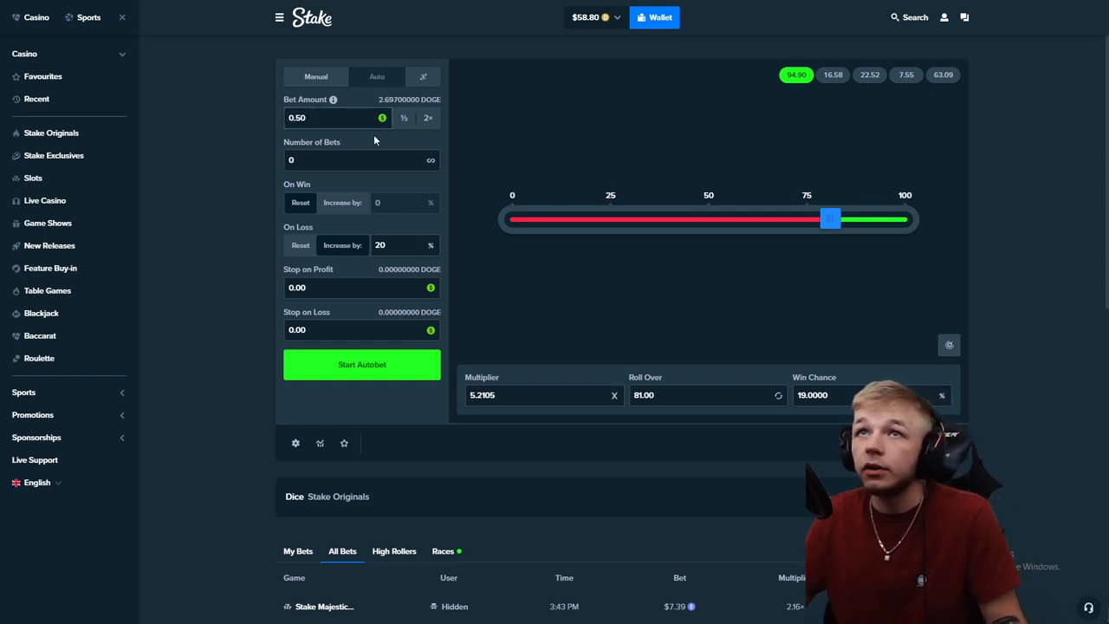
click(361, 364)
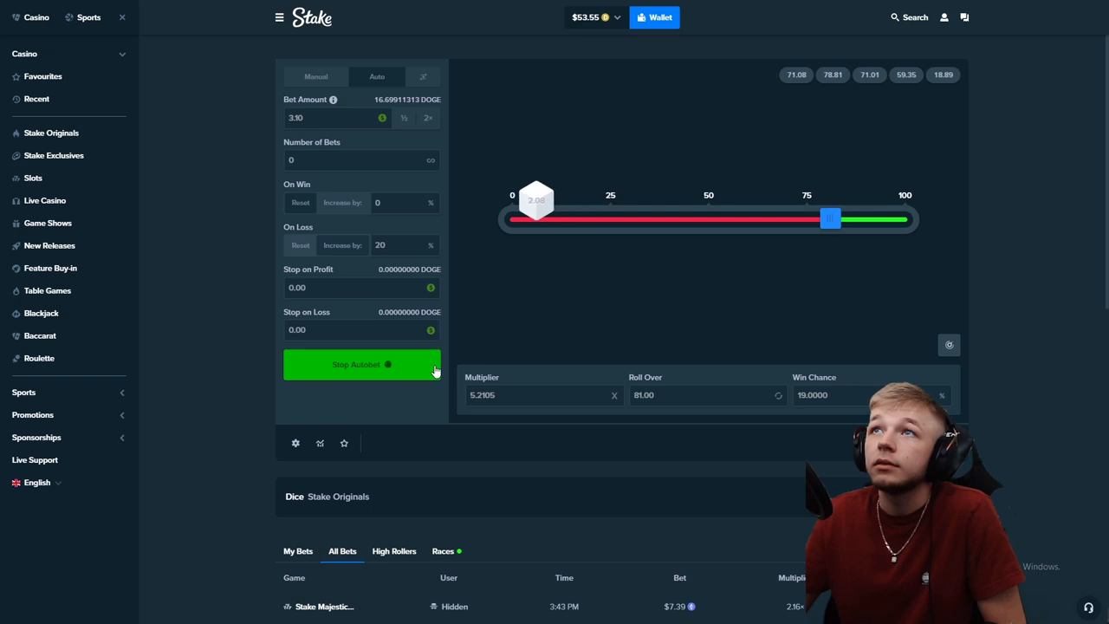
click(361, 364)
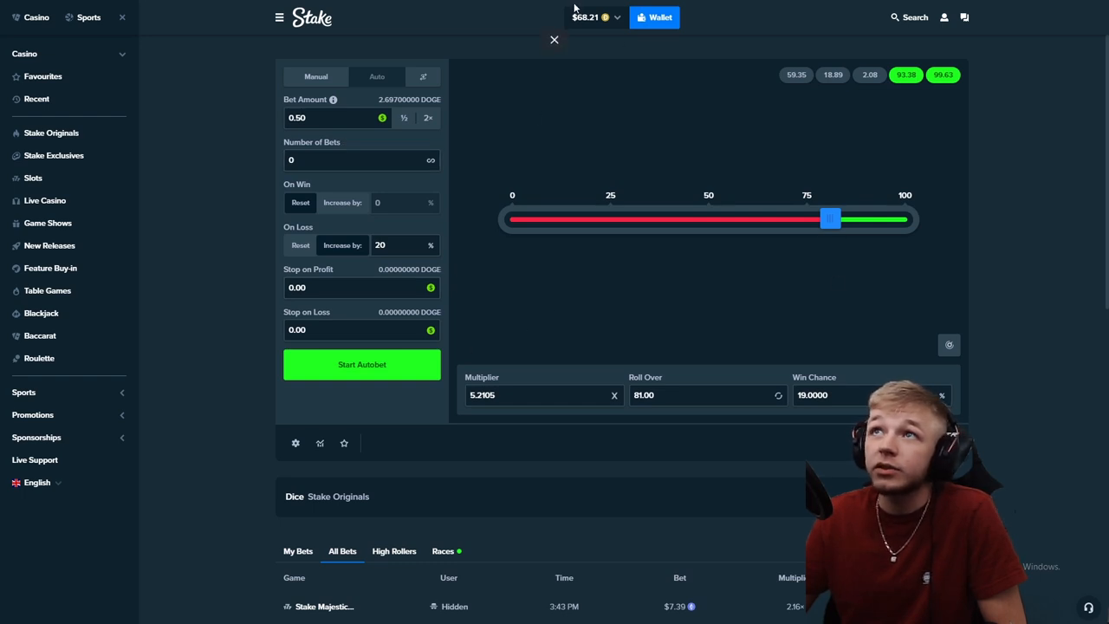
Check the wallet balance, now raised to $68.21.
click(553, 39)
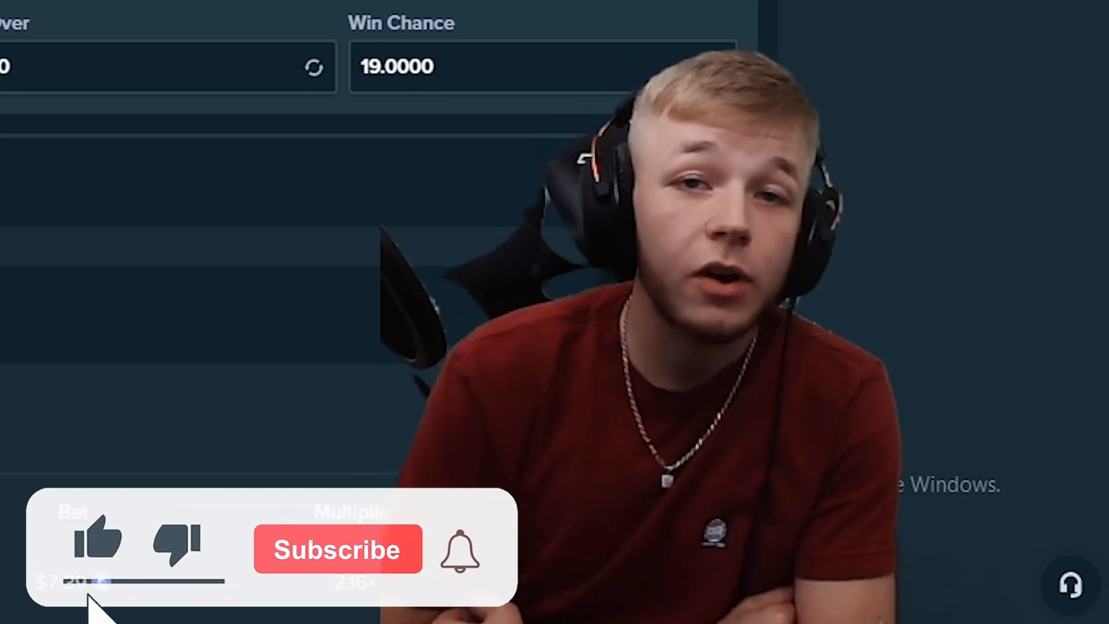
click(337, 549)
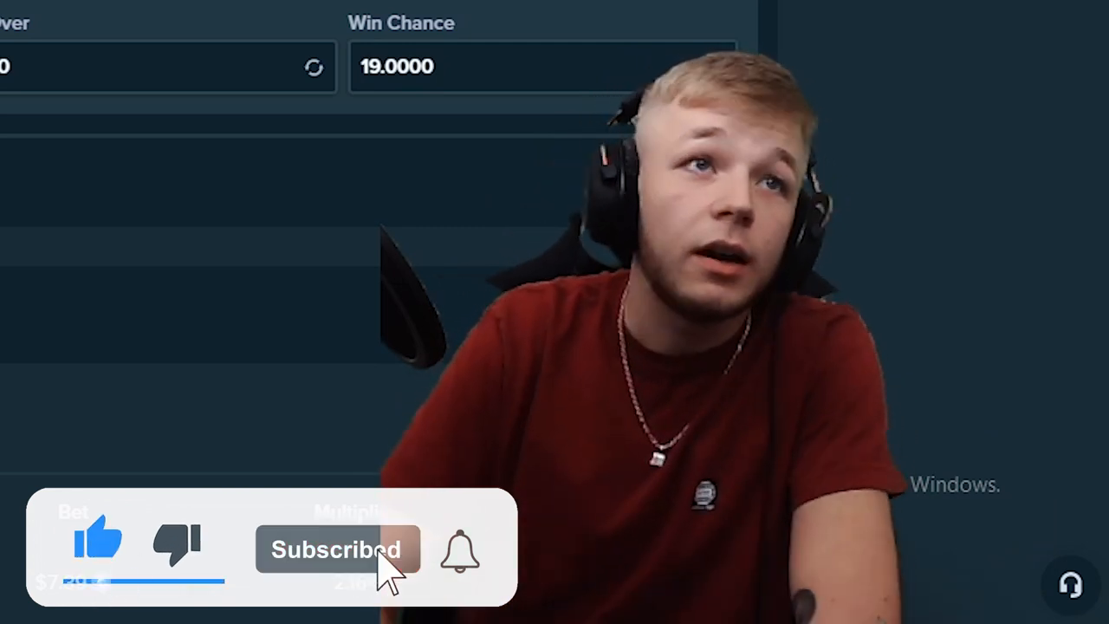